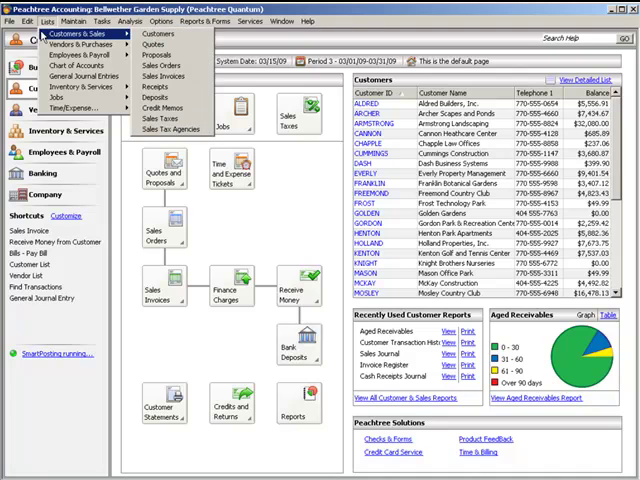
mouse_move(150, 35)
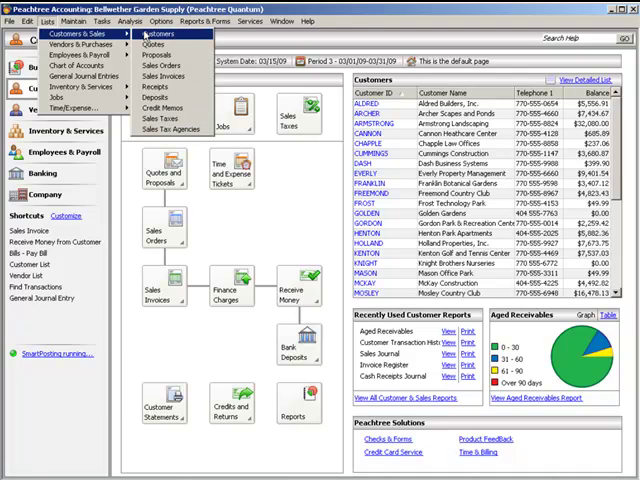
Step: Open the Customer List via Lists > Customers & Sales > Customers
click(154, 36)
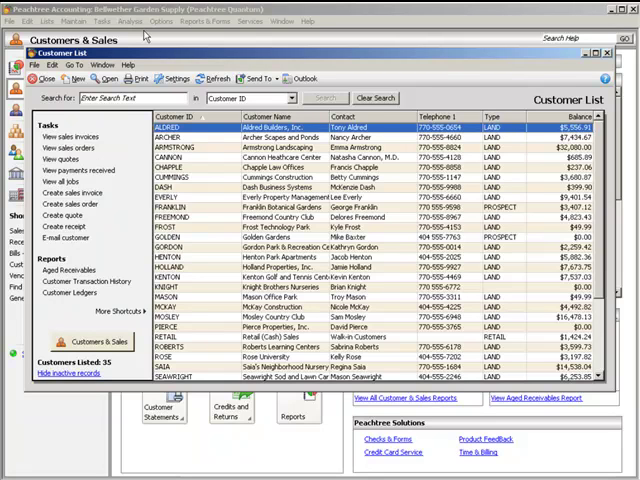
mouse_move(83, 137)
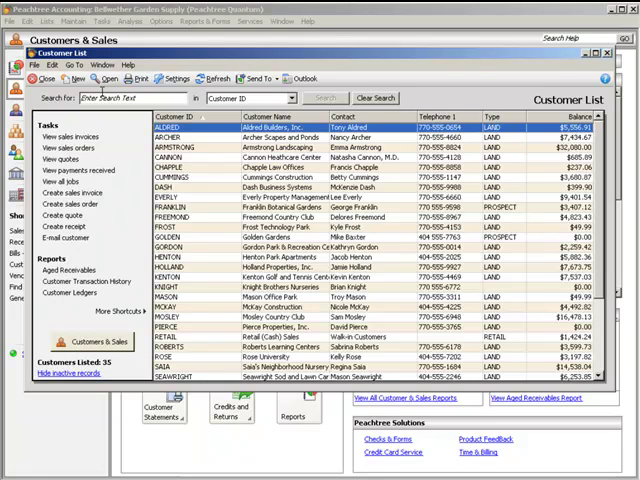
click(113, 97)
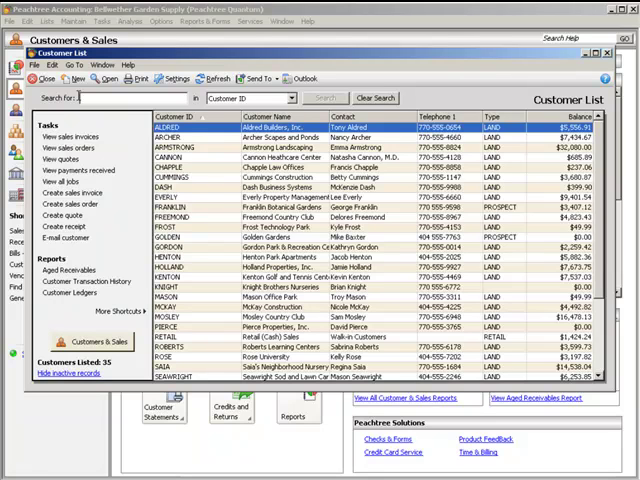
Step: Search the customer list for 'rose' so only Rose University remains
text(rose)
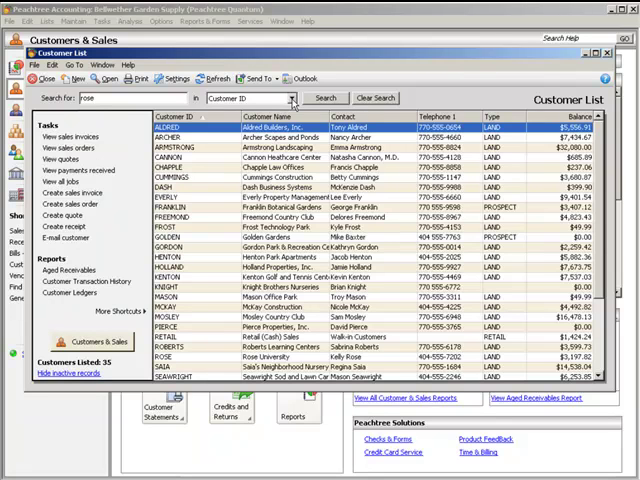
click(324, 97)
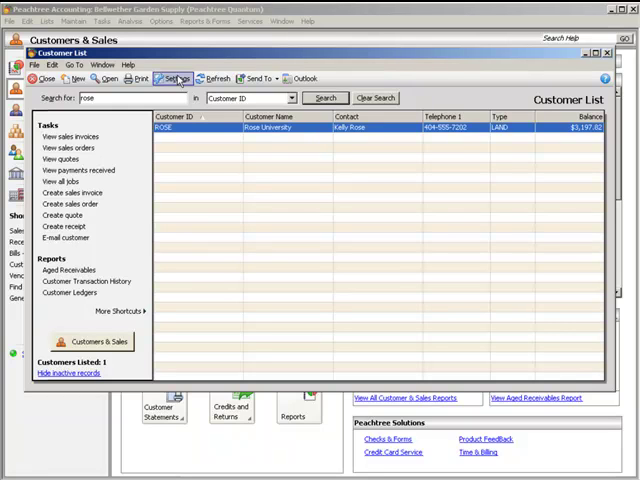
click(176, 78)
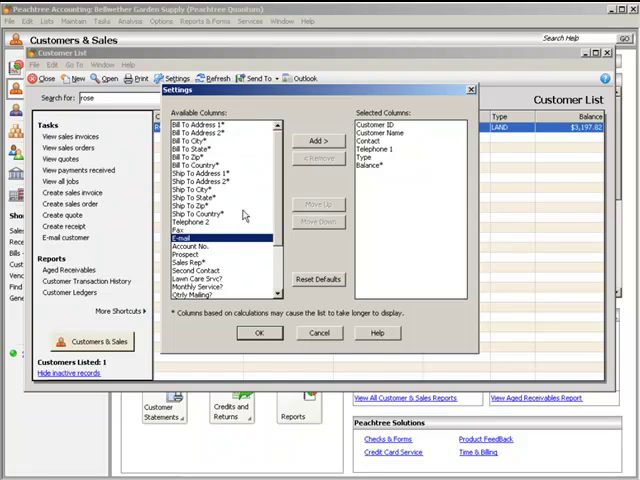
Step: Add the E-mail column and move it up twice, between Telephone 1 and Type
click(318, 140)
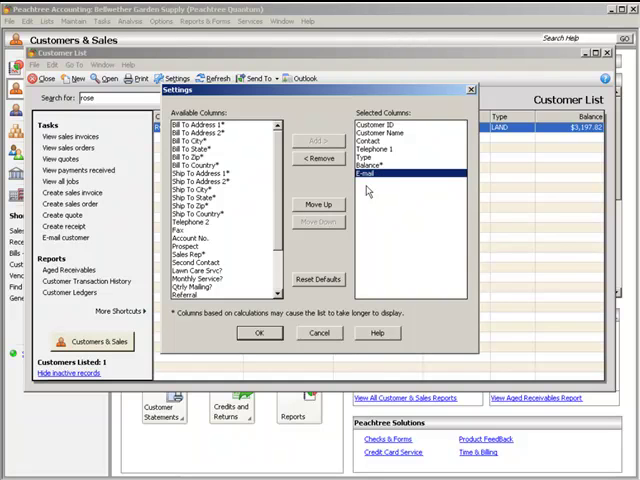
click(318, 204)
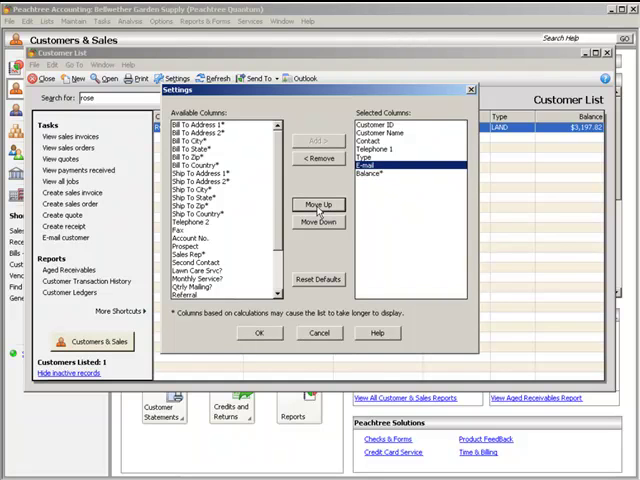
click(259, 333)
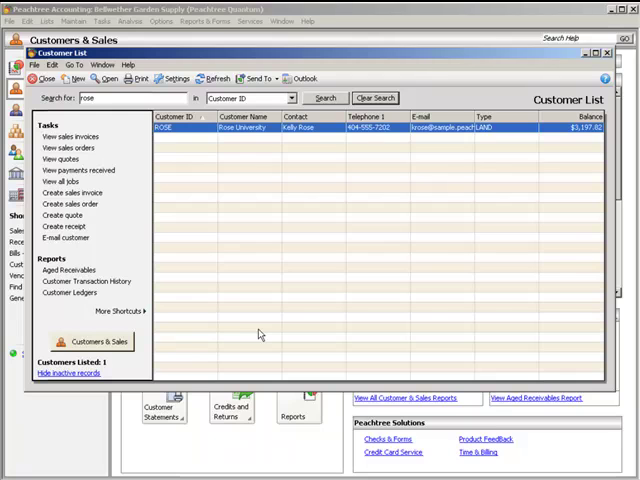
mouse_move(303, 288)
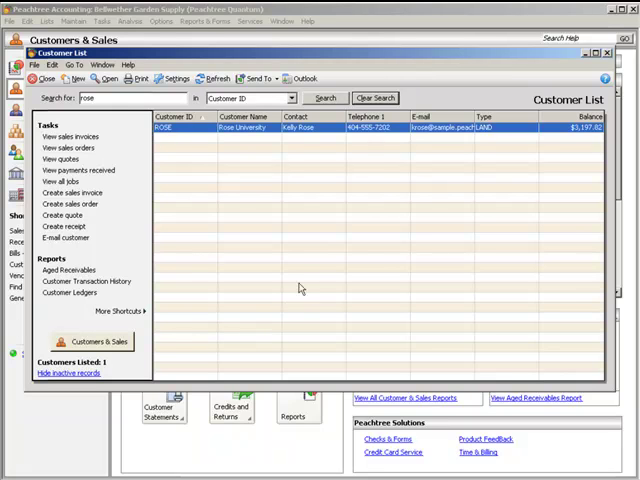
Step: Clear the 'rose' search to show all 35 customers with their e-mail addresses
click(375, 97)
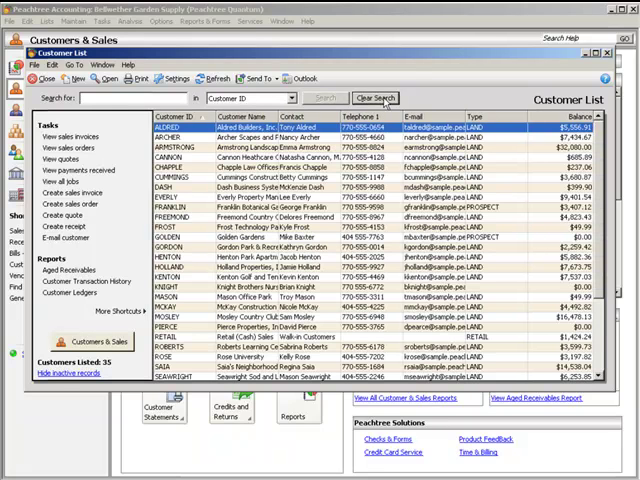